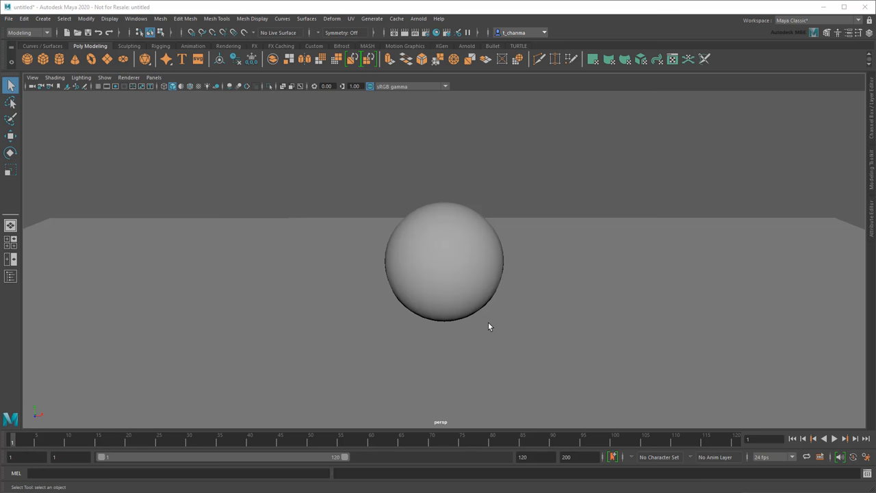
- Add a directional light and an area light from the Rendering shelf and show all lights in the viewport
click(227, 46)
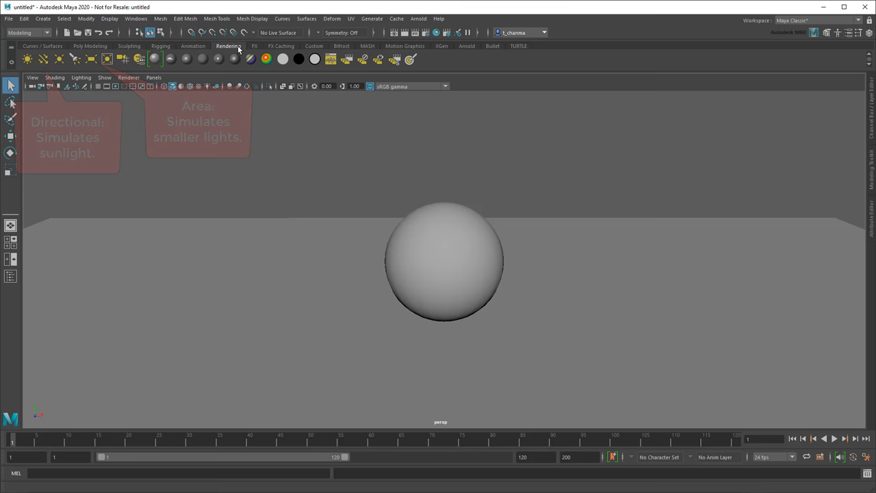
click(28, 58)
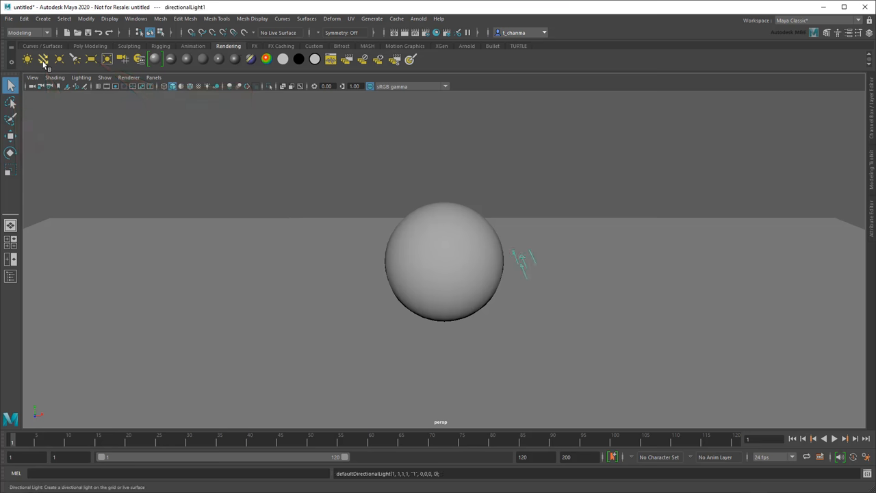
click(91, 57)
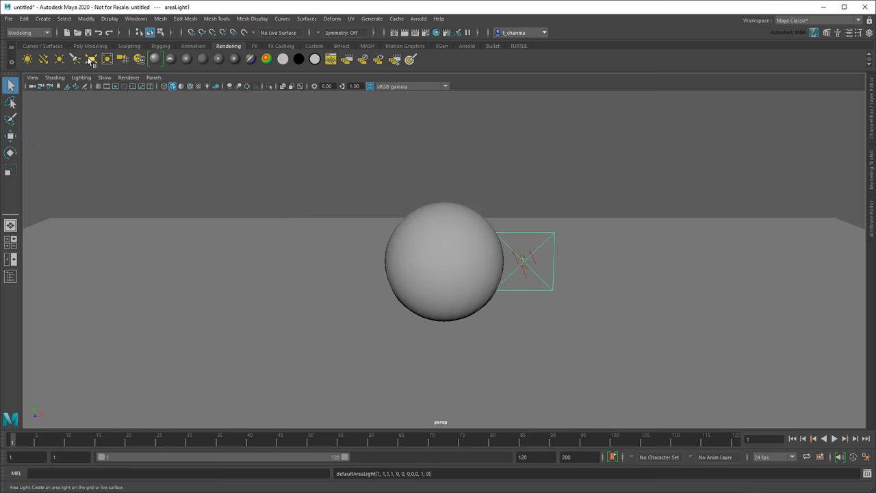
click(207, 85)
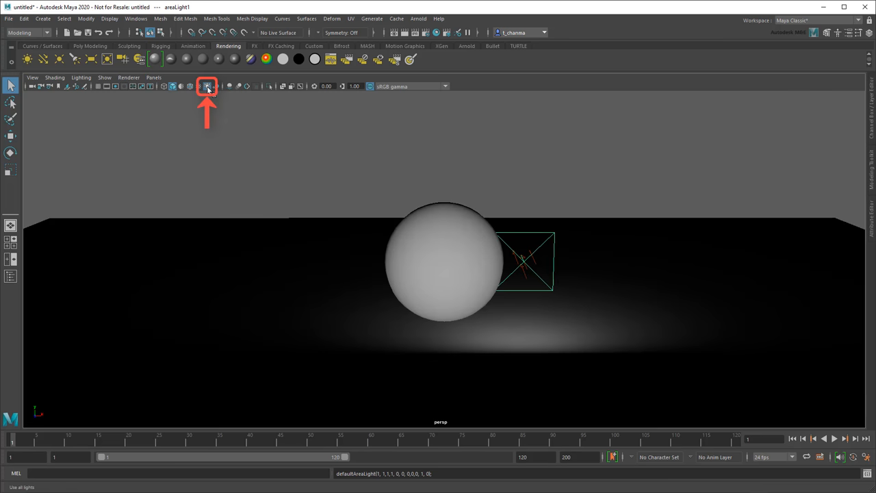
- Turn on viewport shadows and screen-space ambient occlusion so the sphere casts a shadow
click(207, 86)
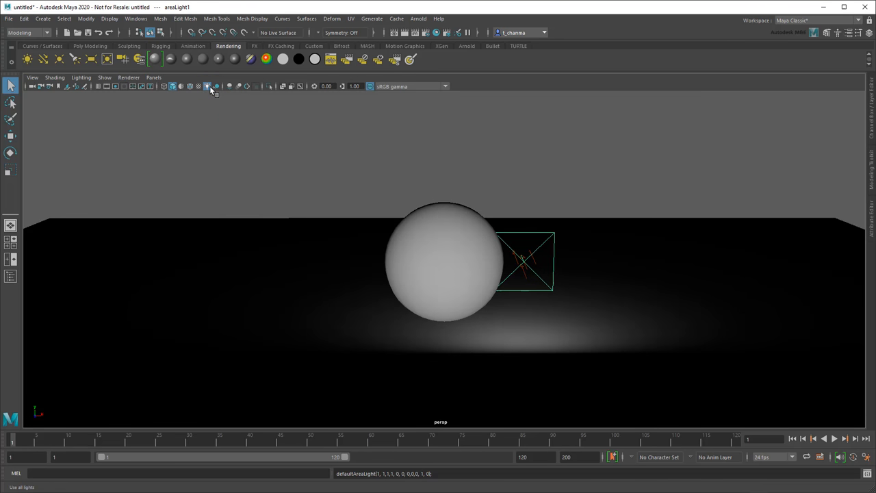
click(230, 85)
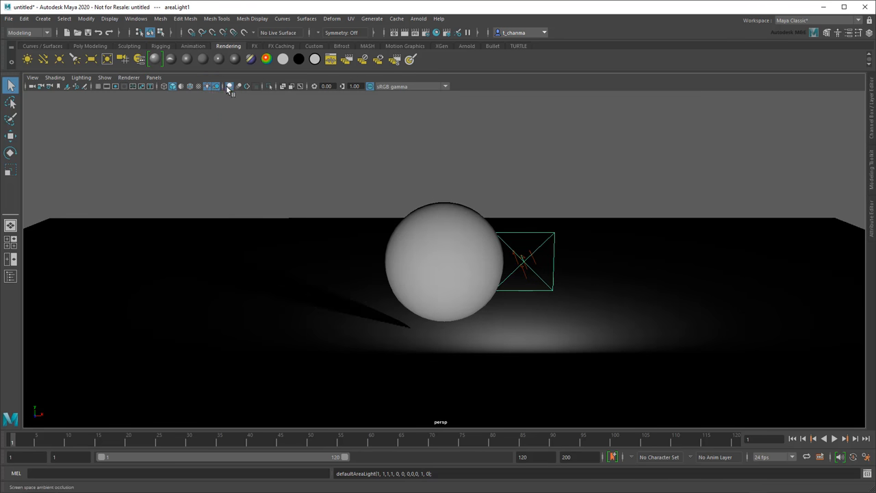
click(246, 85)
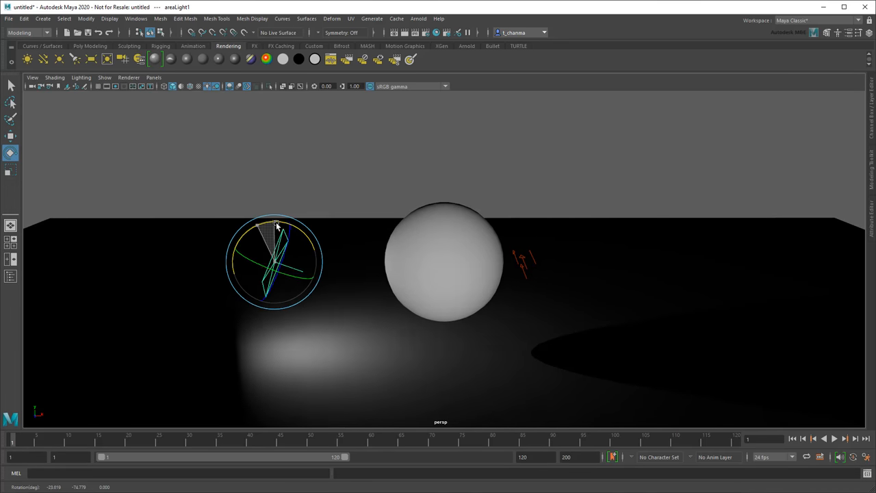
- Drag the area light to the left of the sphere, aimed down at the ground
drag(274, 262, 246, 147)
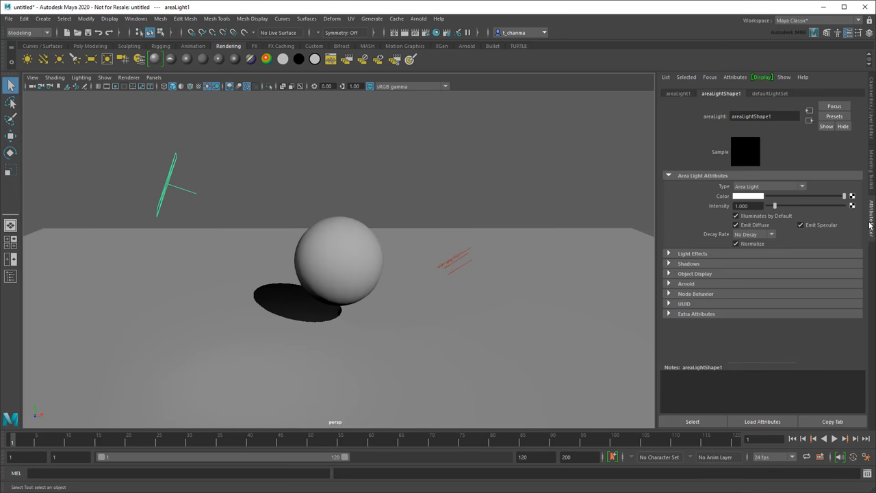
- Raise the Intensity of areaLightShape1 and then directionalLightShape1 in the Attribute Editor
drag(775, 205, 797, 205)
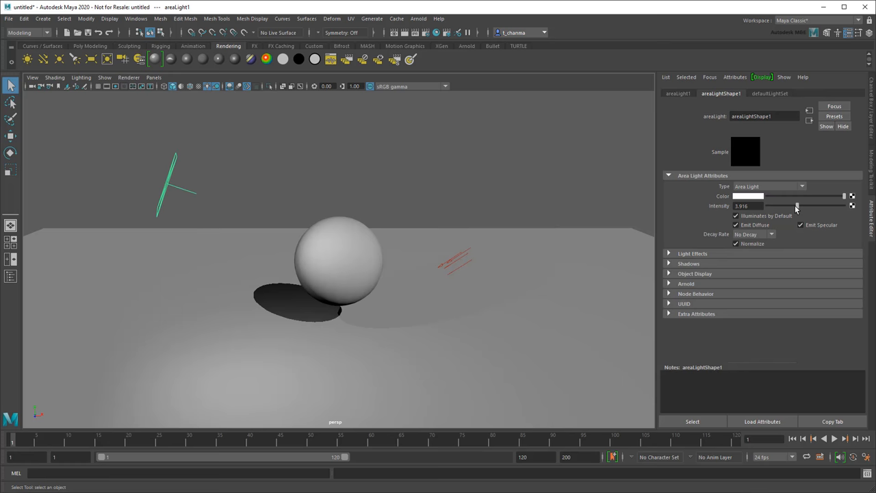
drag(797, 205, 802, 205)
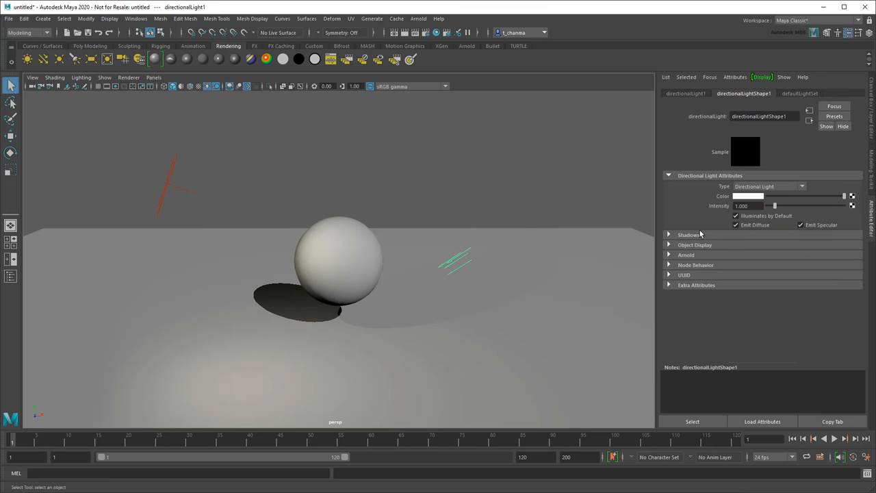
drag(775, 206, 778, 205)
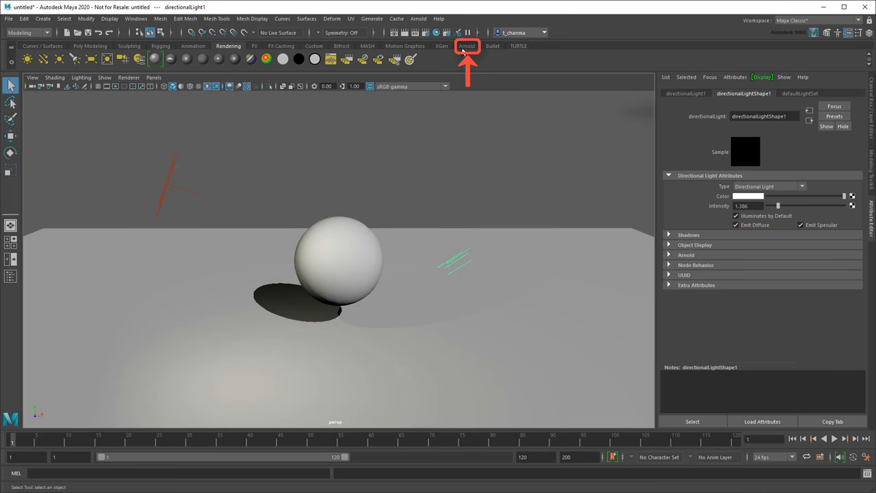
- Create an Arnold SkyDome light and connect a File texture node to its Color
click(467, 46)
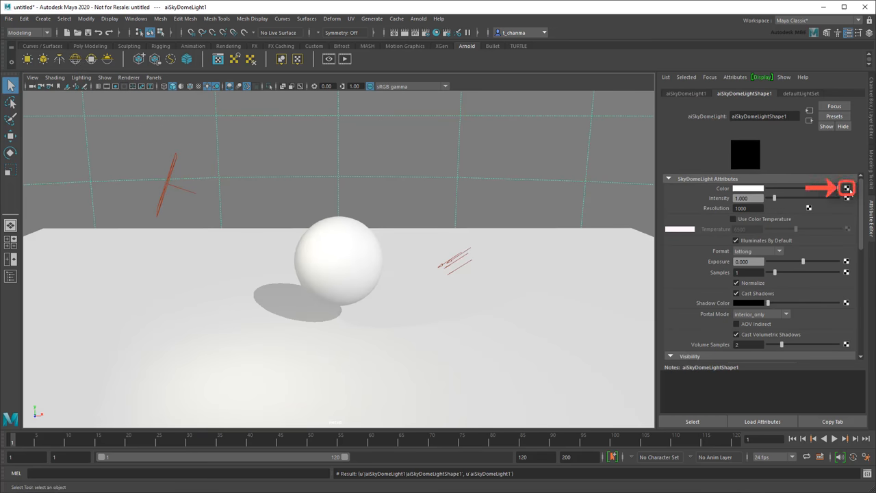
click(846, 189)
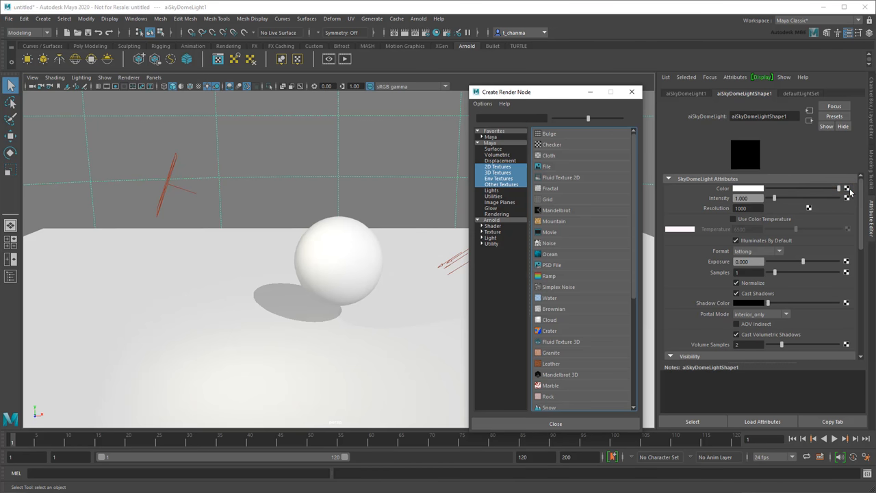
click(548, 167)
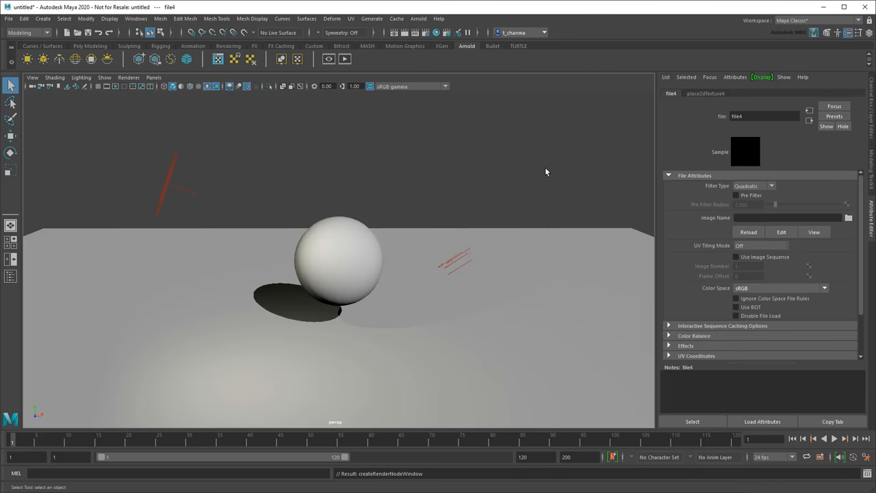
- Browse for the Image Name and load the cloudy sky HDR file into the SkyDome texture
click(849, 218)
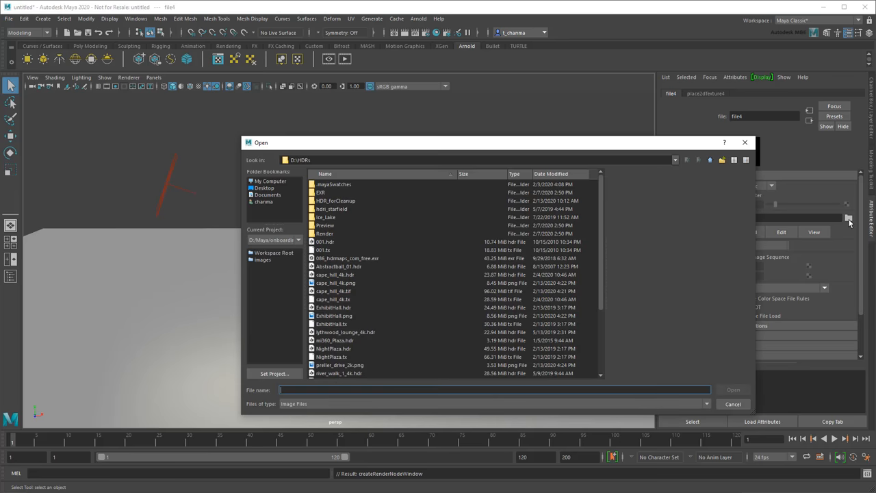
mouse_move(413, 238)
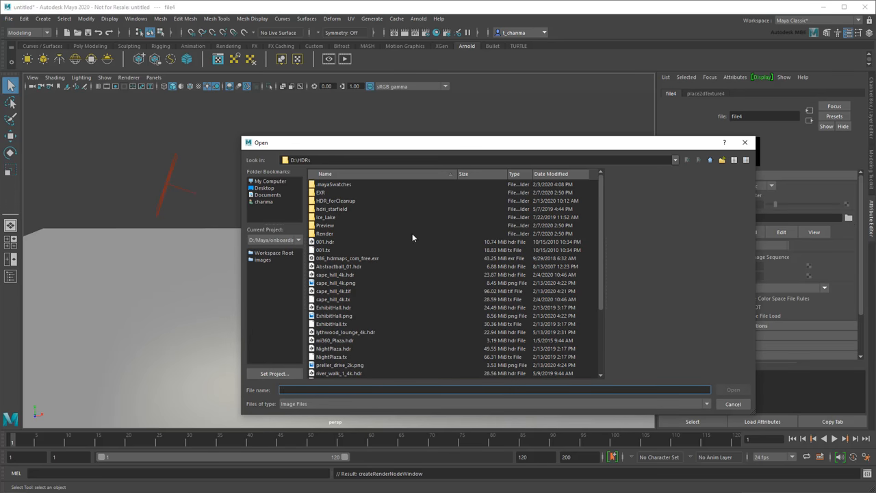
click(326, 241)
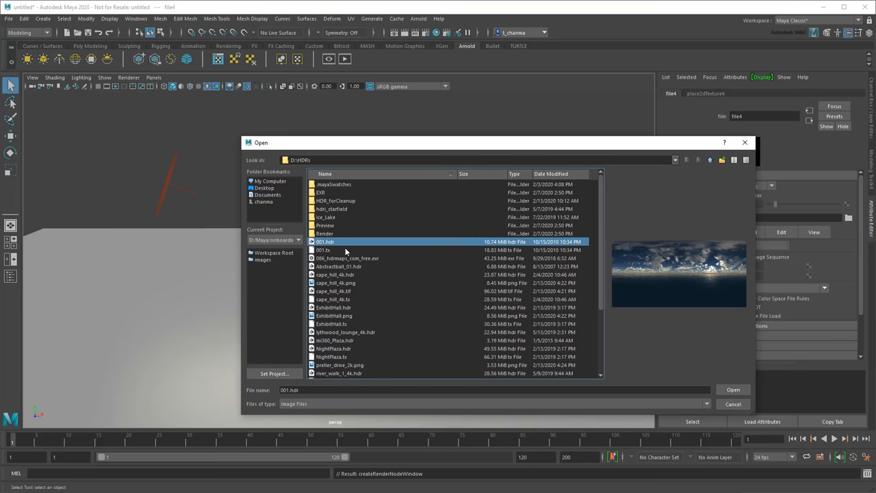
click(348, 258)
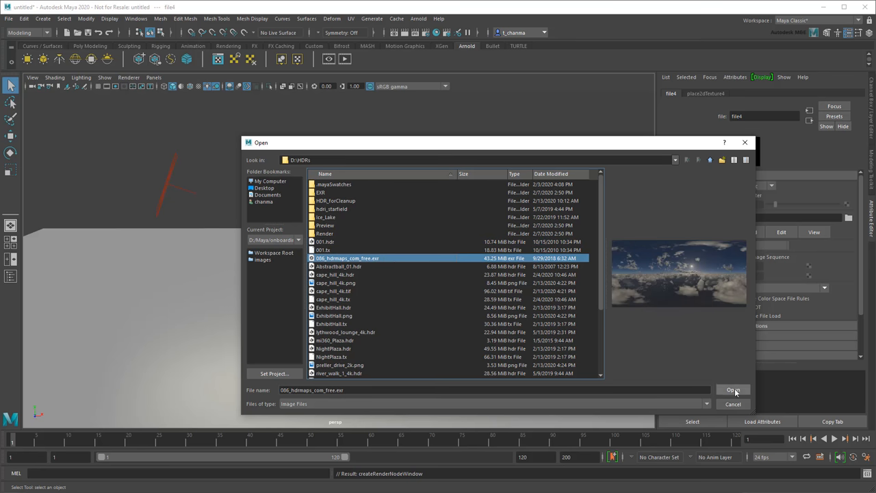
click(732, 390)
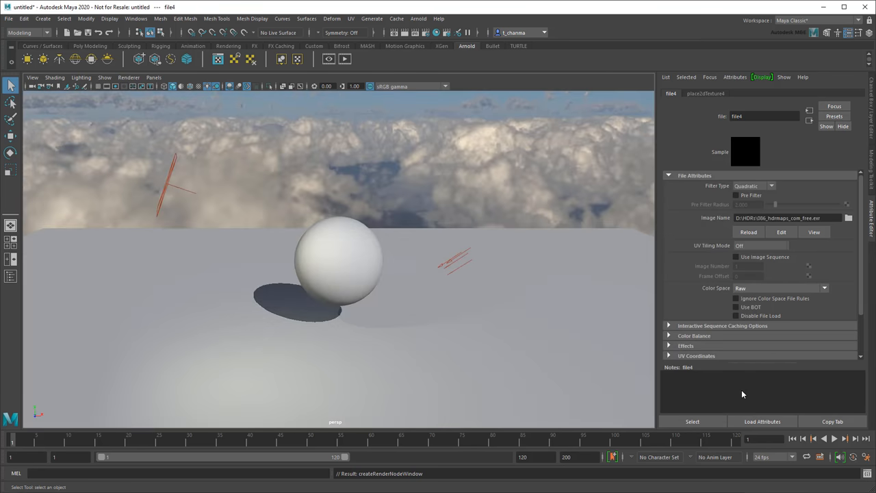